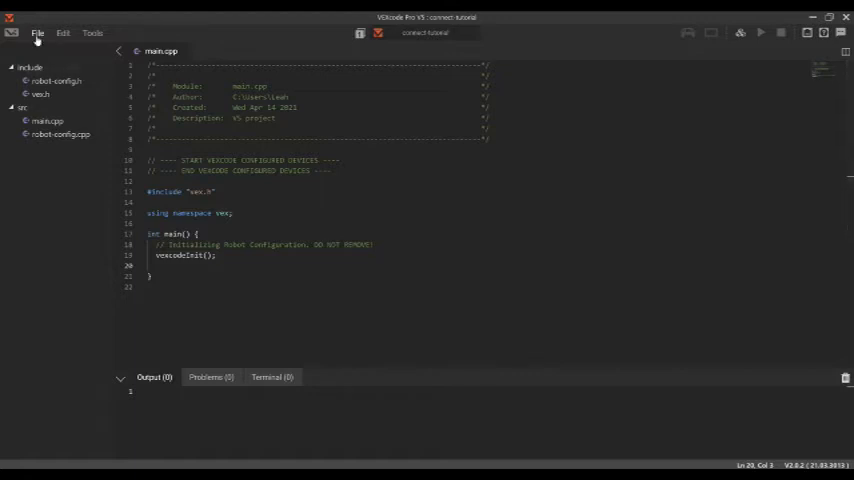
# Start a new project from the File menu, then cancel it and review the default main.cpp.
pyautogui.click(36, 32)
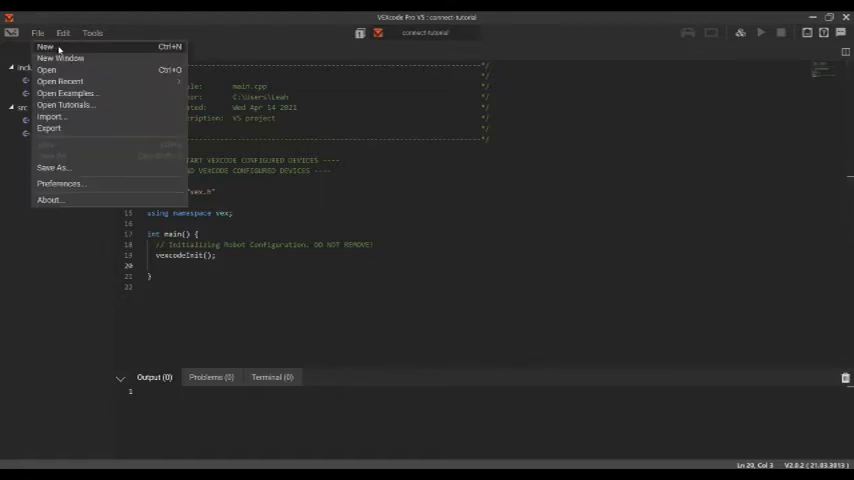
pyautogui.click(44, 48)
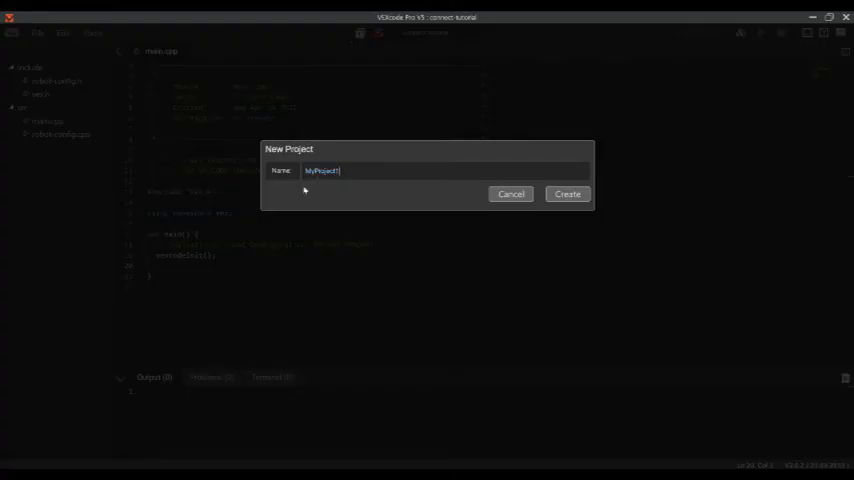
pyautogui.moveTo(512, 194)
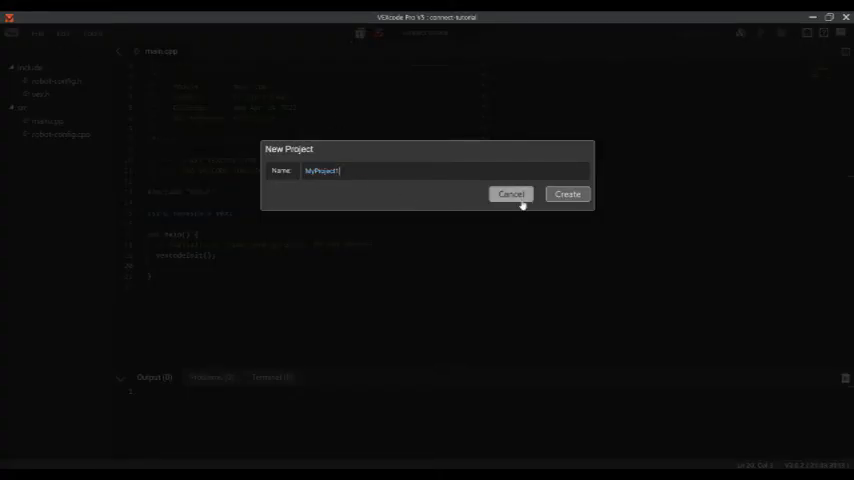
pyautogui.click(568, 194)
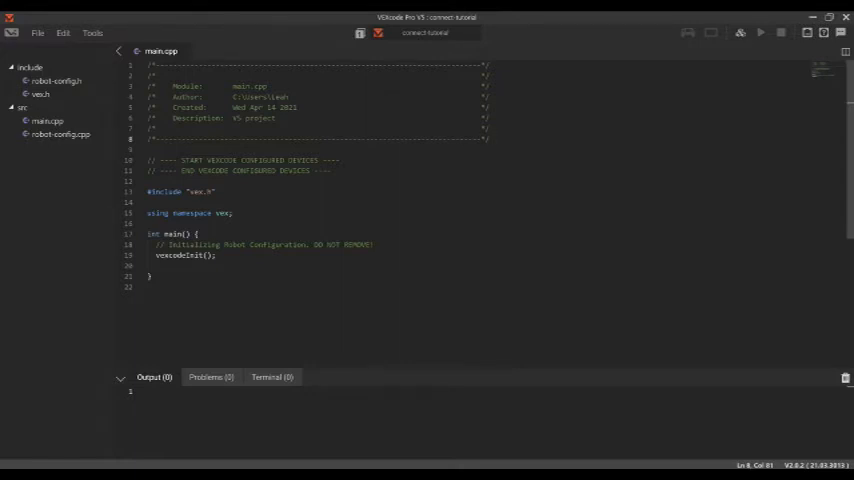
pyautogui.moveTo(148, 160); pyautogui.dragTo(324, 170)
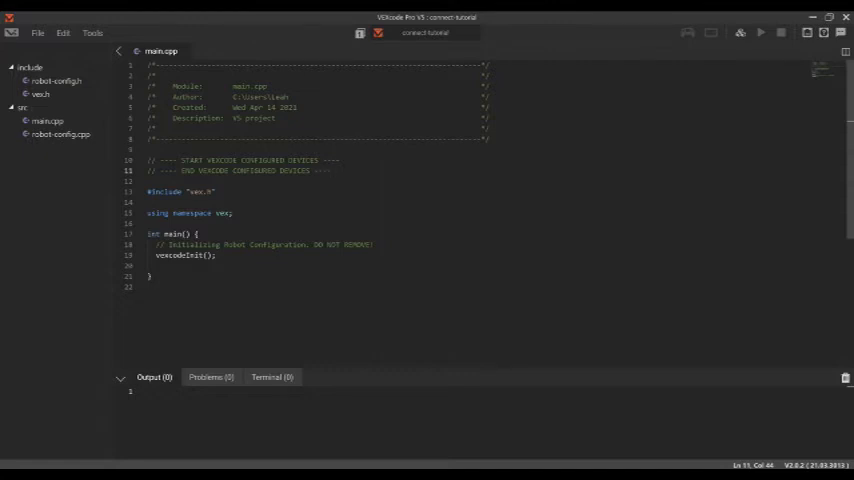
# Inspect the vexcodeInit() call, then save and build the project successfully.
pyautogui.click(156, 256)
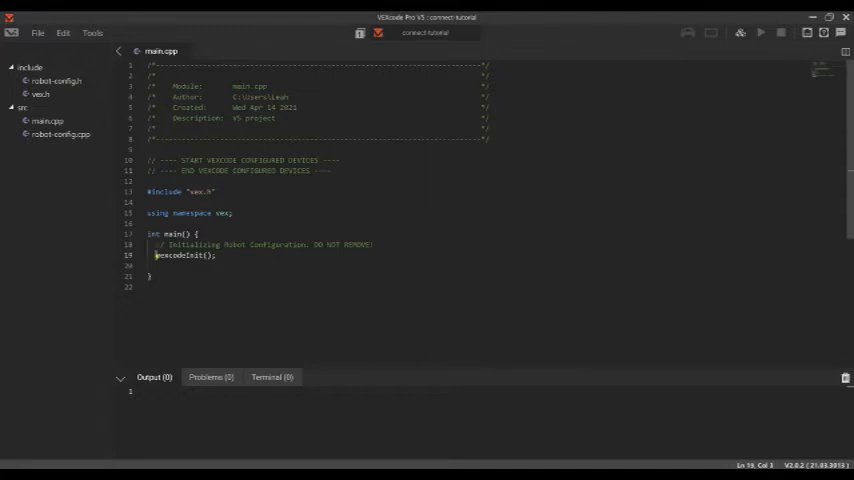
pyautogui.doubleClick(184, 256)
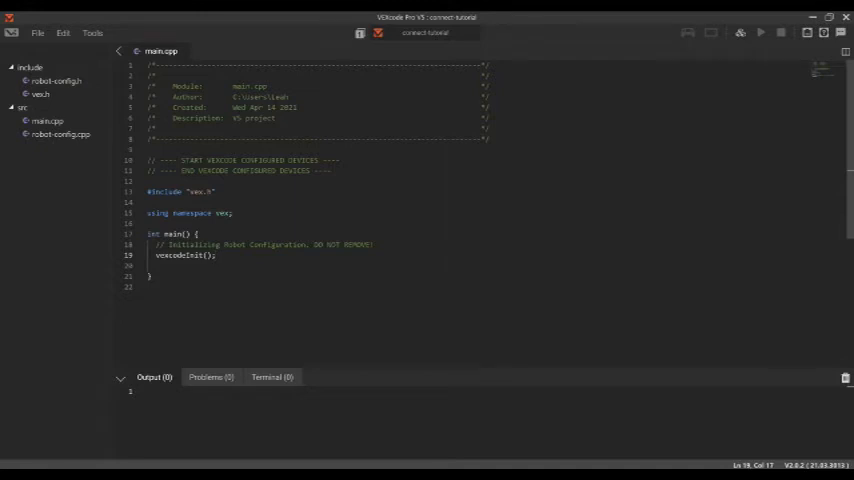
pyautogui.click(148, 264)
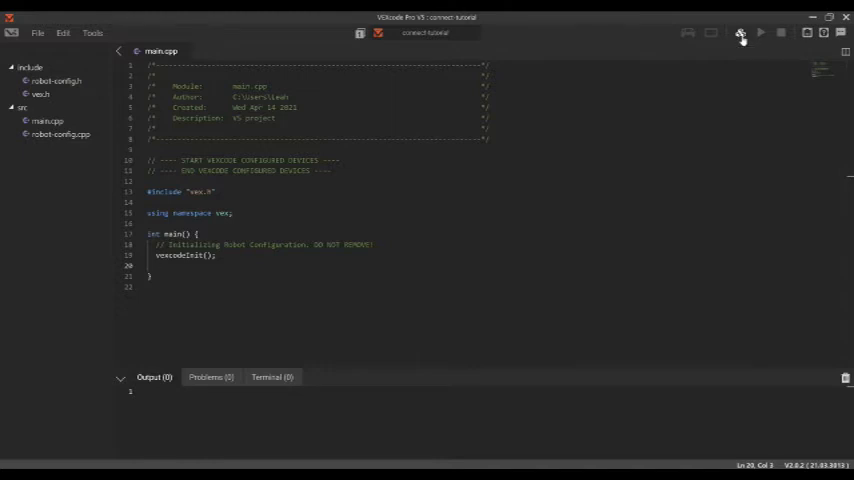
pyautogui.click(740, 32)
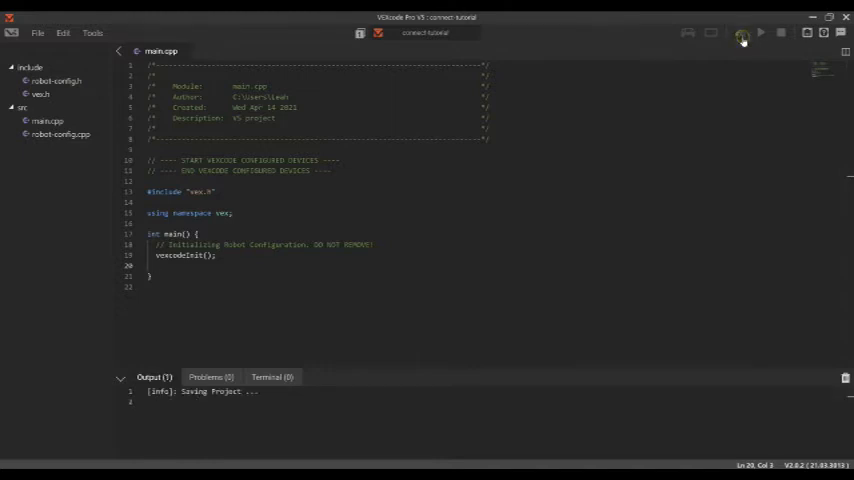
pyautogui.click(742, 32)
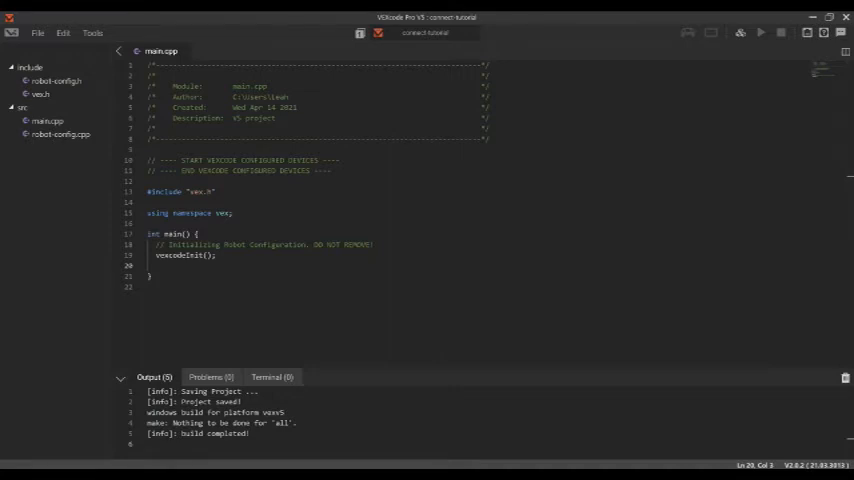
pyautogui.moveTo(196, 14)
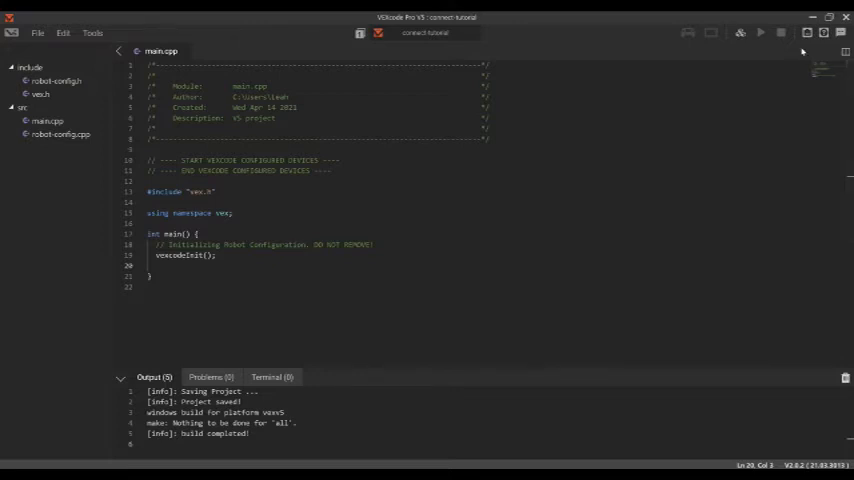
pyautogui.moveTo(810, 44)
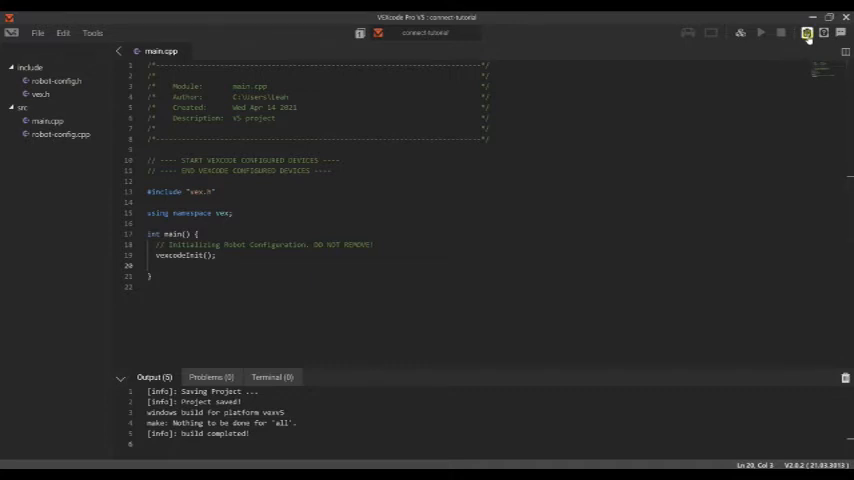
# Show the Robot Configuration panel's Add a device grid of available device types.
pyautogui.click(808, 32)
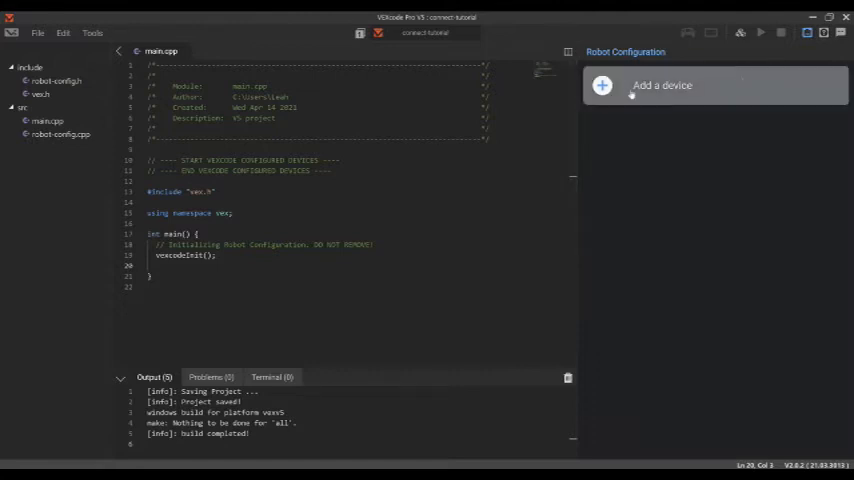
pyautogui.moveTo(676, 96)
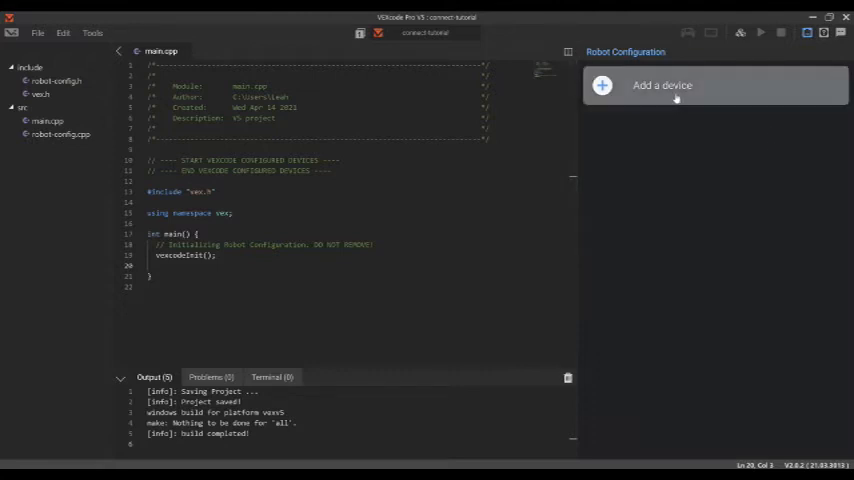
pyautogui.moveTo(708, 112)
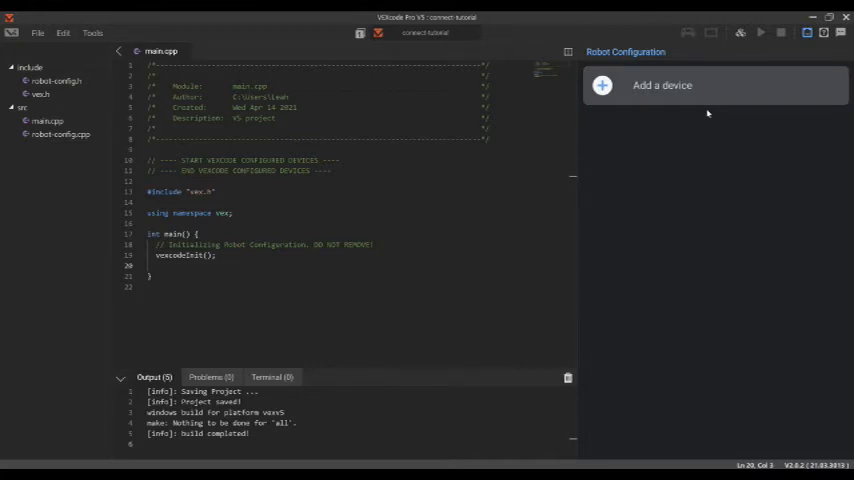
pyautogui.moveTo(656, 110)
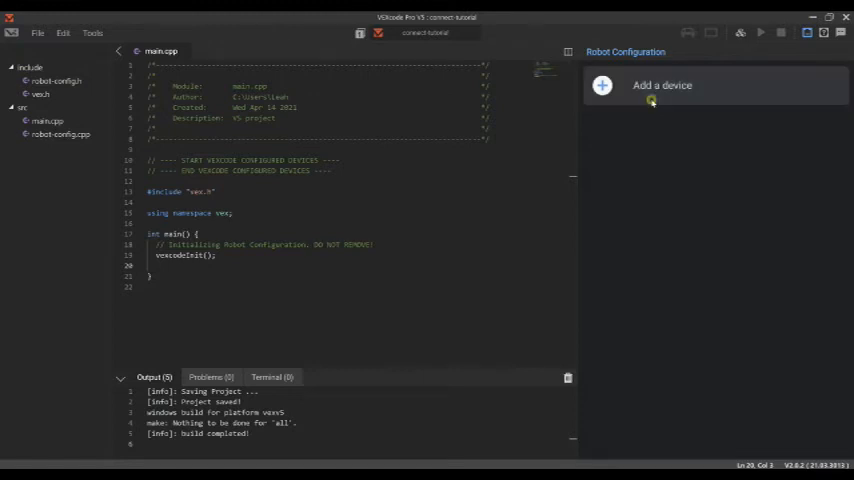
pyautogui.click(662, 84)
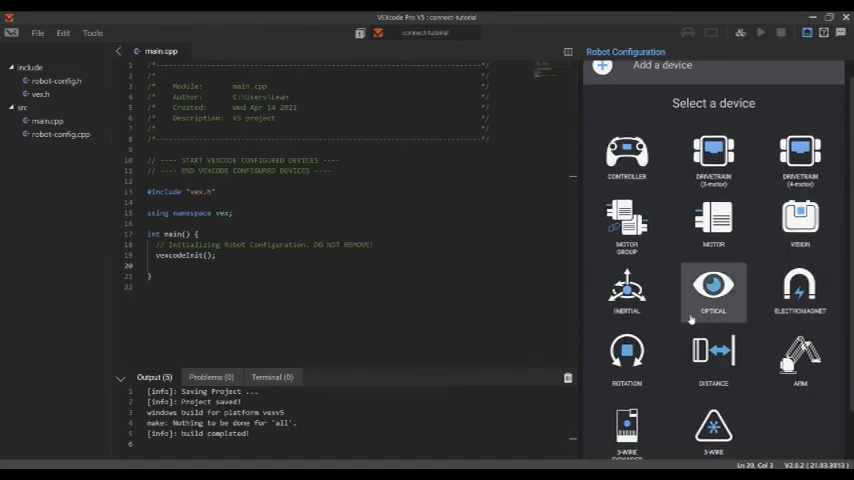
pyautogui.moveTo(628, 156)
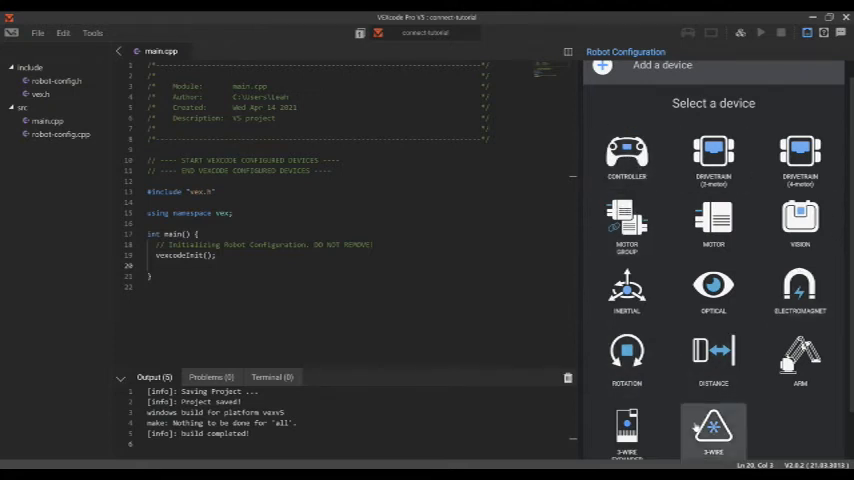
pyautogui.click(712, 156)
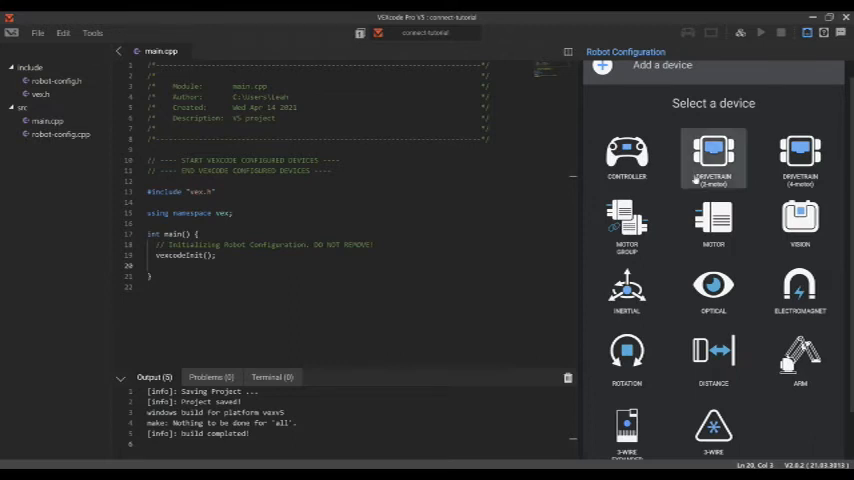
pyautogui.moveTo(668, 176)
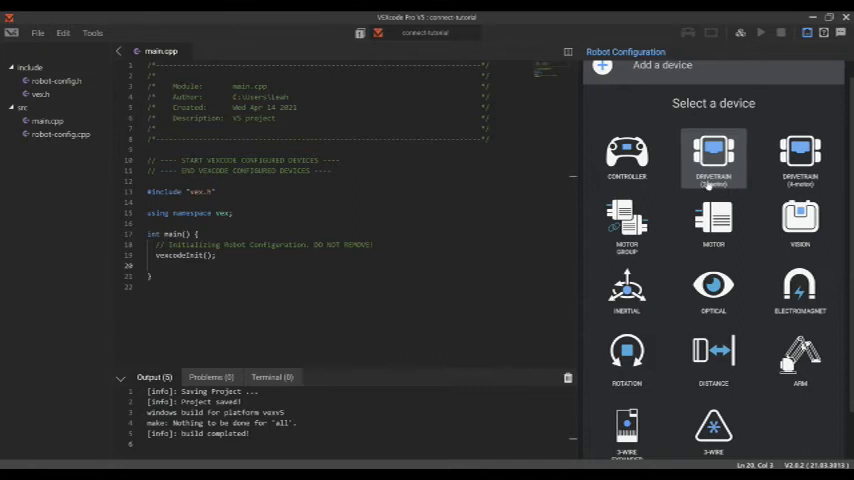
# Add a 2-motor drivetrain with the left motor on port 11 and right motor on port 20.
pyautogui.click(712, 156)
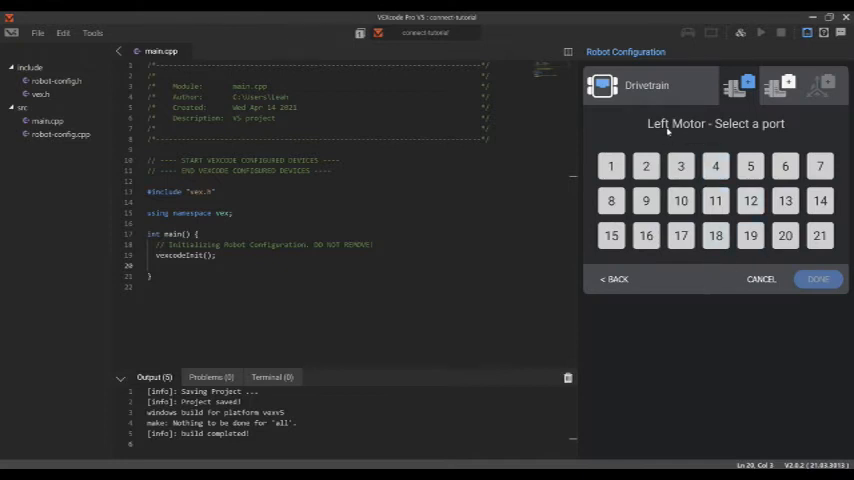
pyautogui.moveTo(738, 140)
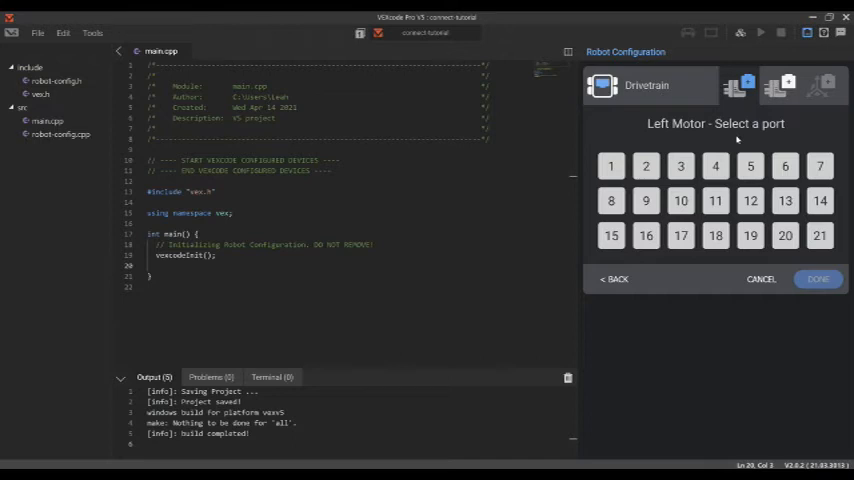
pyautogui.click(716, 200)
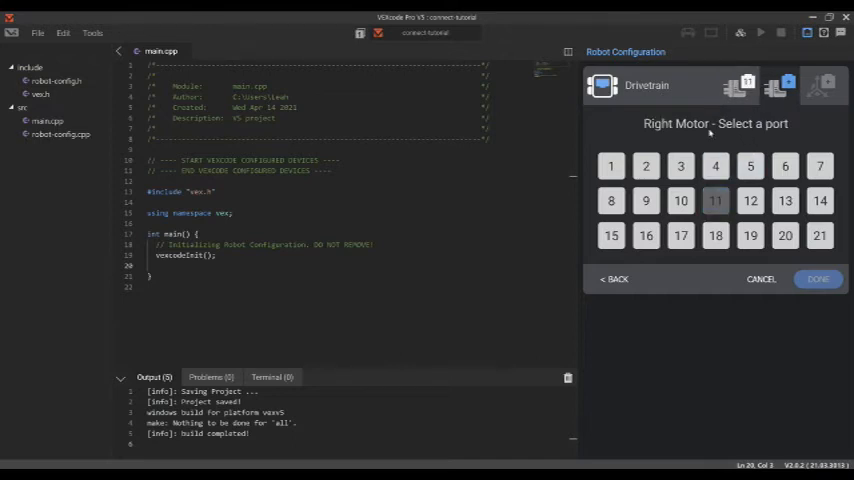
pyautogui.click(784, 236)
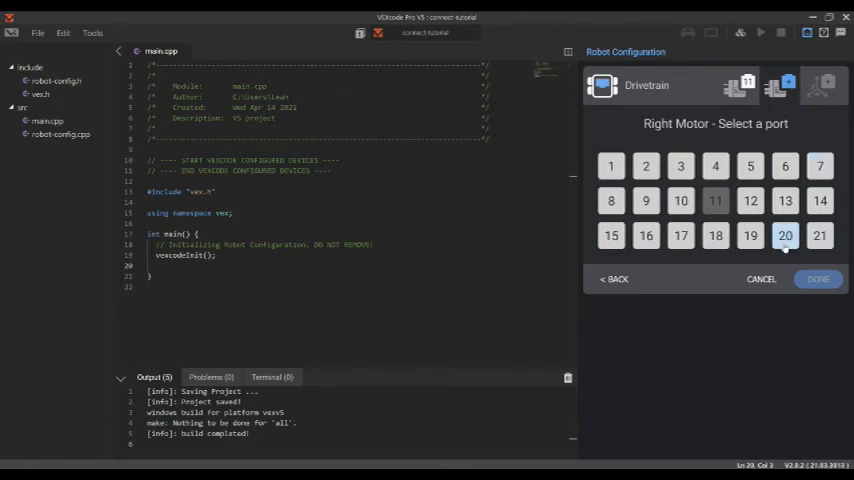
pyautogui.click(784, 236)
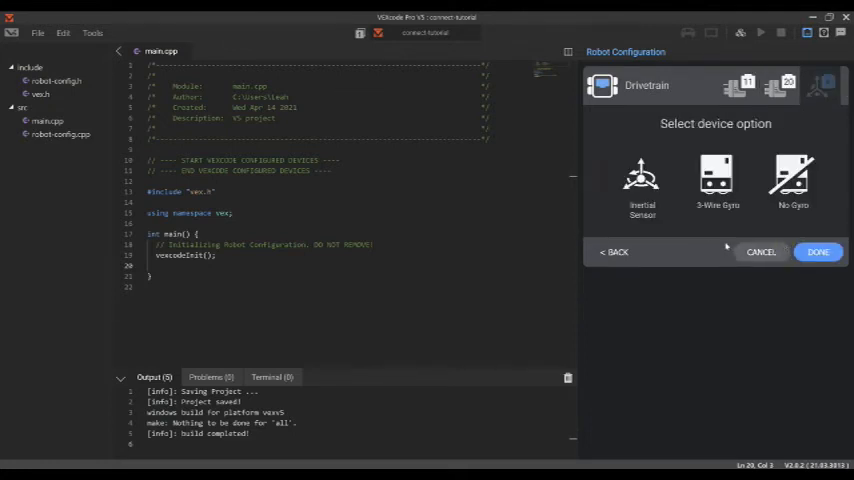
# Confirm the motor ports and continue to the gyro sensor options.
pyautogui.click(716, 184)
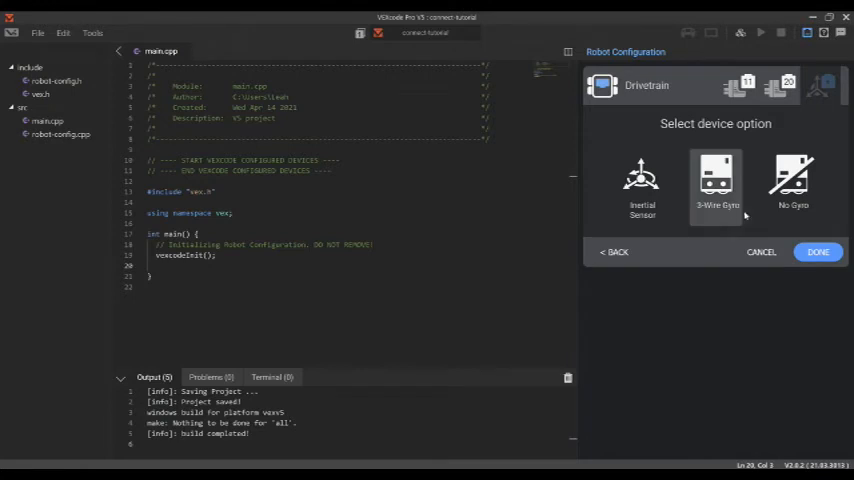
pyautogui.click(640, 184)
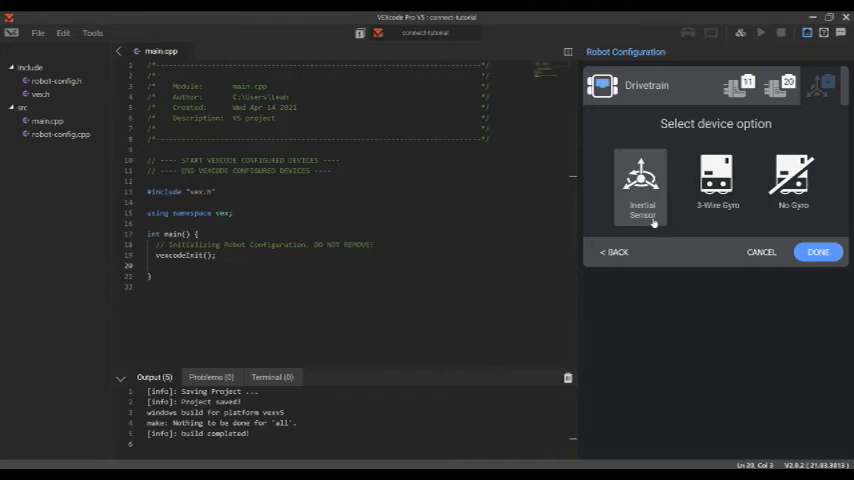
pyautogui.click(792, 184)
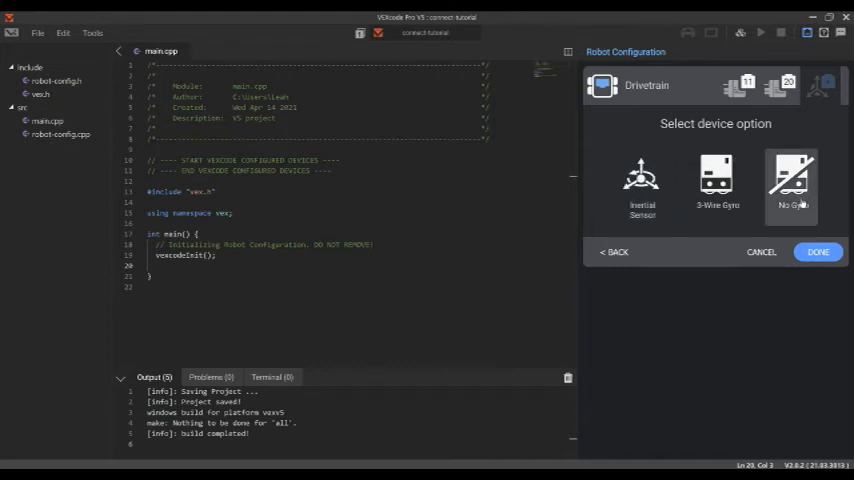
# Choose No Gyro, keep the default Drivetrain Settings, and finish so config comments appear in main.cpp.
pyautogui.click(816, 252)
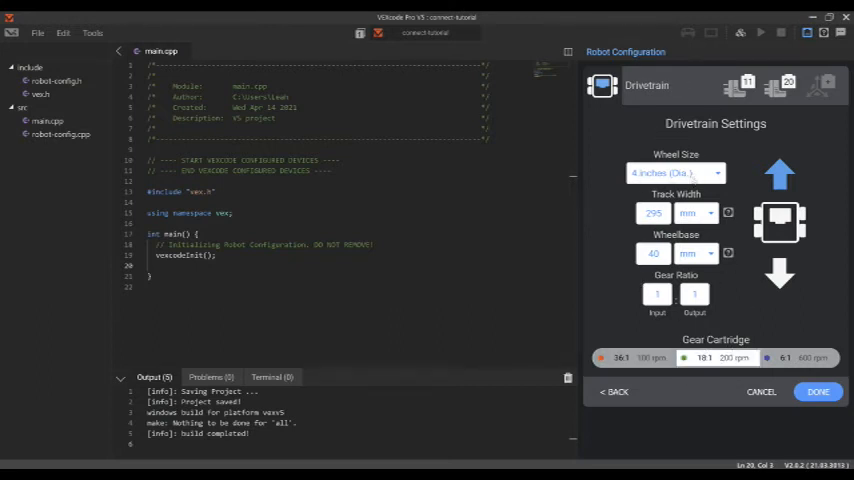
pyautogui.click(704, 356)
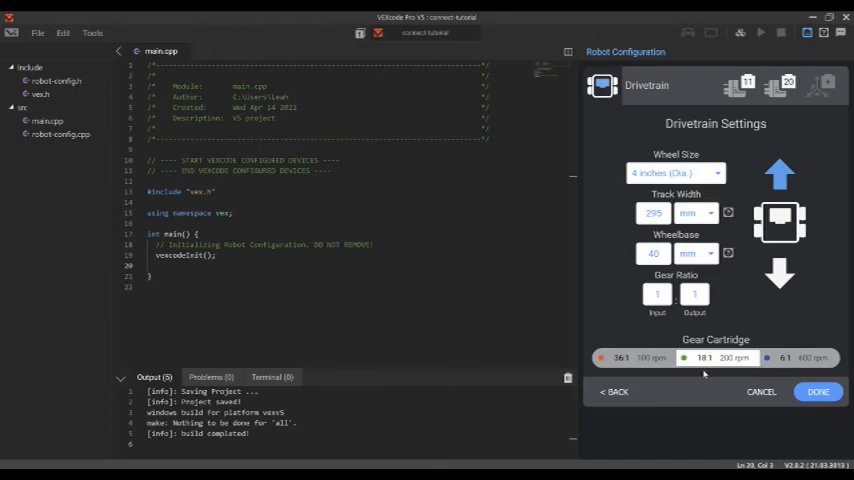
pyautogui.moveTo(728, 386)
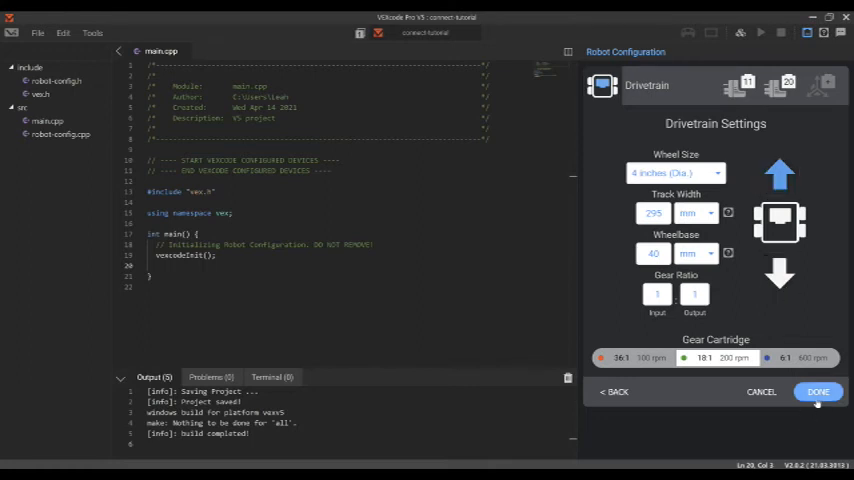
pyautogui.click(816, 392)
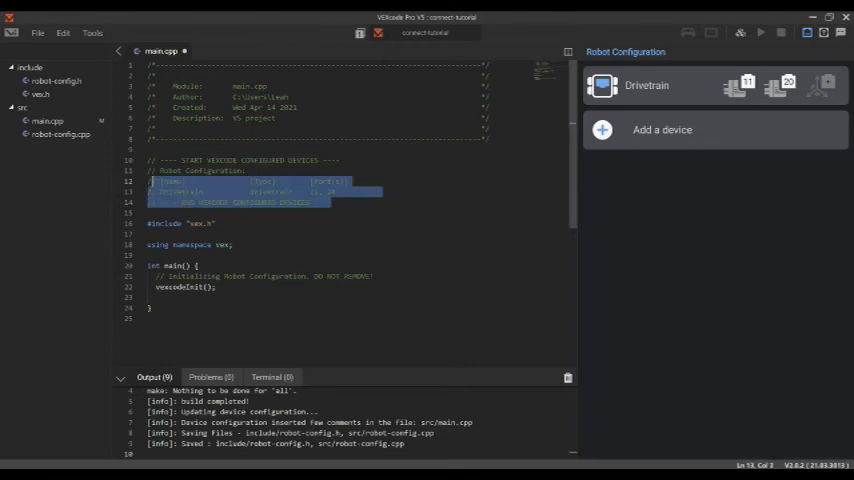
# View robot-config.h from the include folder with its extern Drivetrain declaration.
pyautogui.click(332, 204)
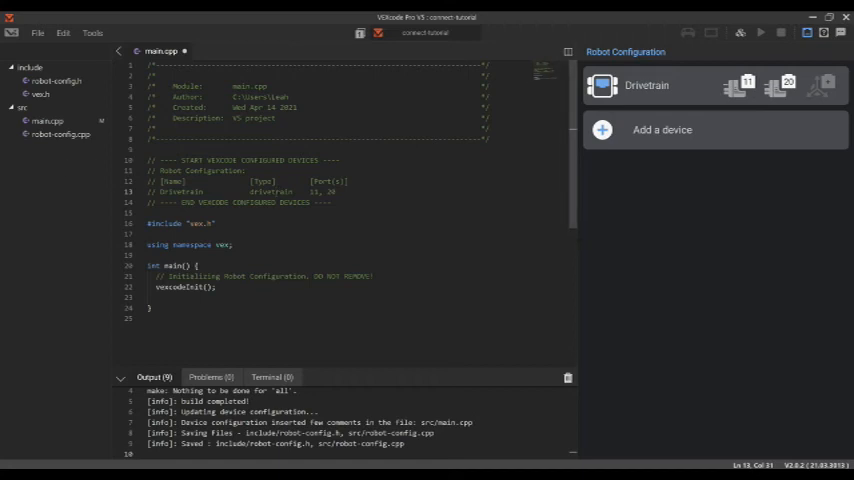
pyautogui.click(56, 80)
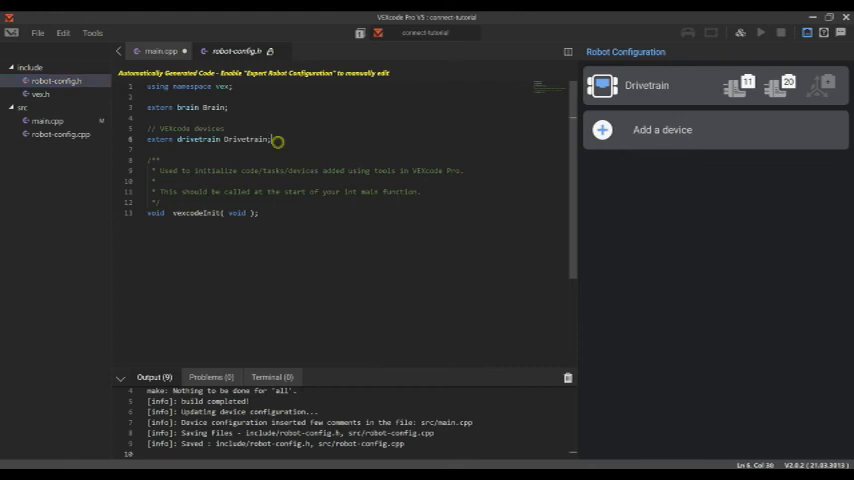
# Highlight the extern drivetrain Drivetrain line, then return to main.cpp.
pyautogui.tripleClick(210, 140)
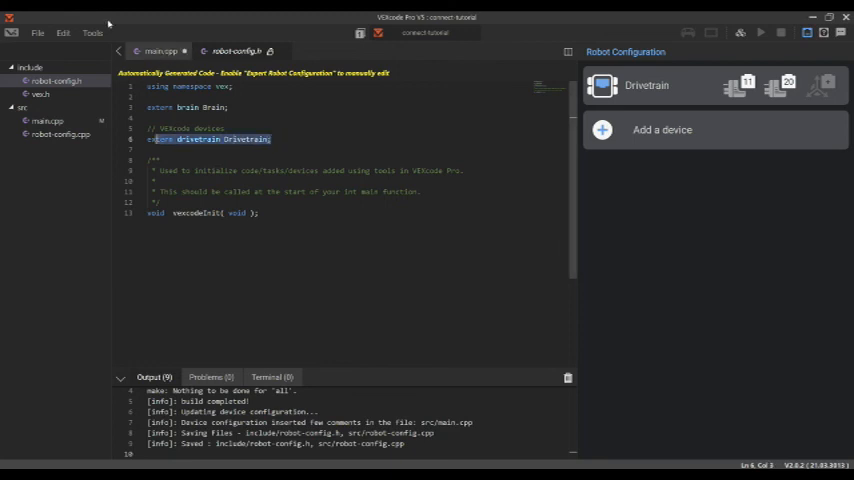
pyautogui.click(160, 50)
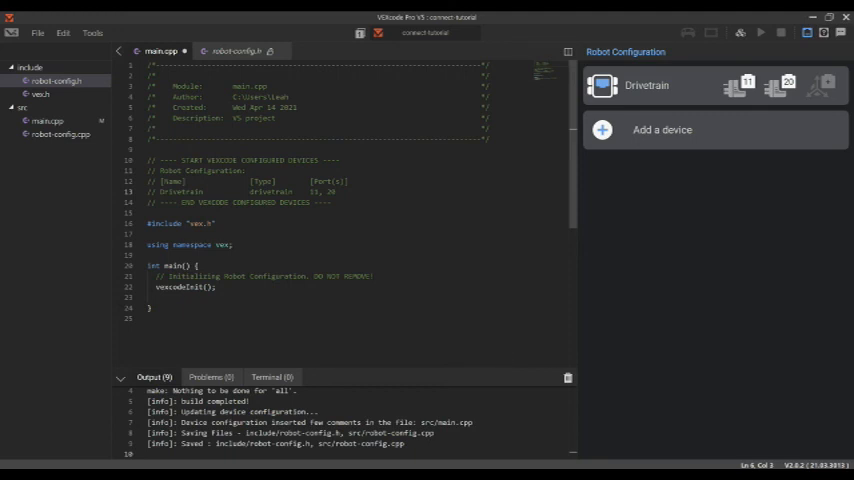
pyautogui.moveTo(698, 208)
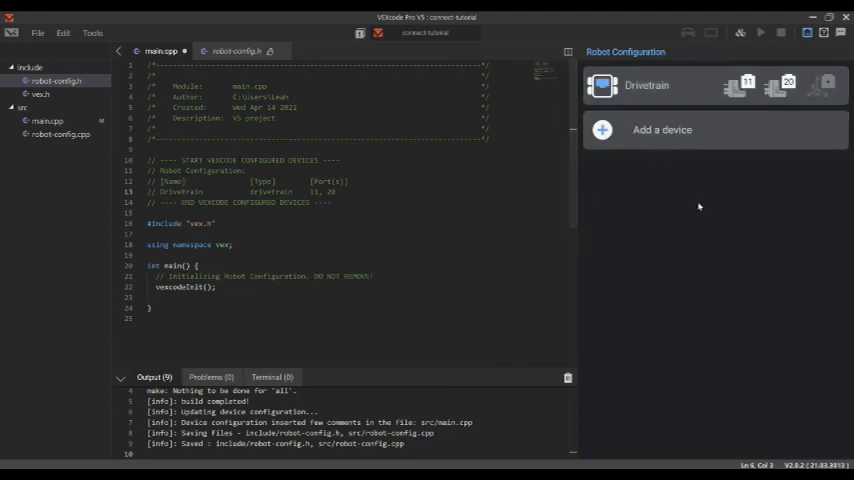
pyautogui.moveTo(544, 244)
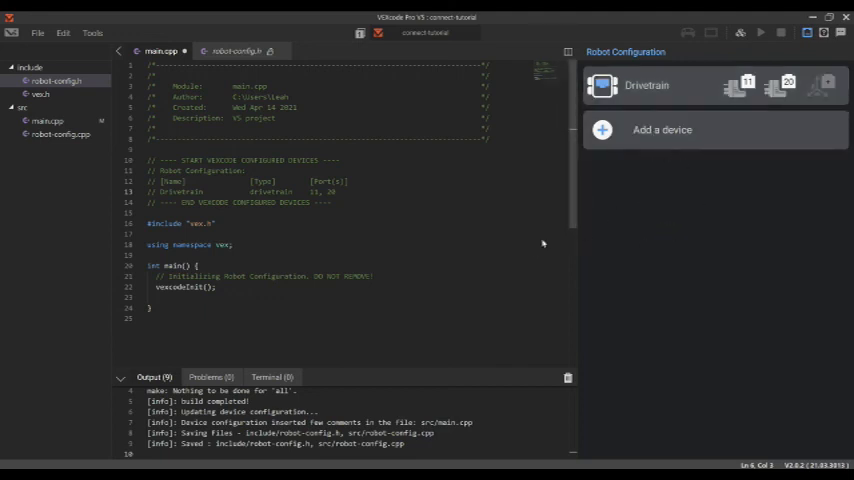